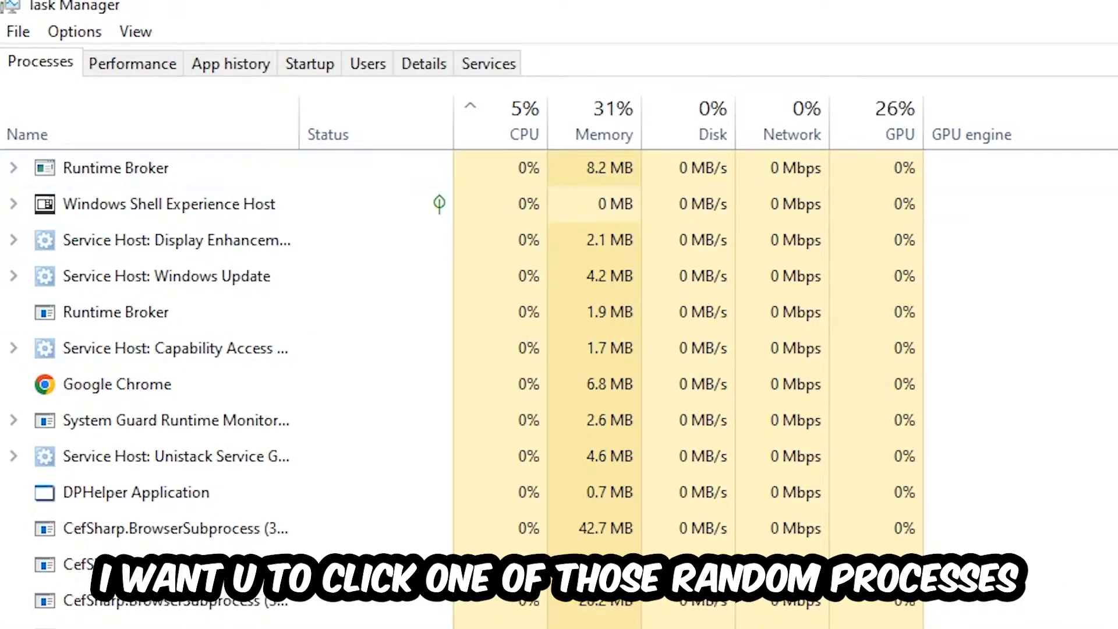
Step: Check a running process's options, then drag the Steam shortcut to the desktop's upper left
click(136, 492)
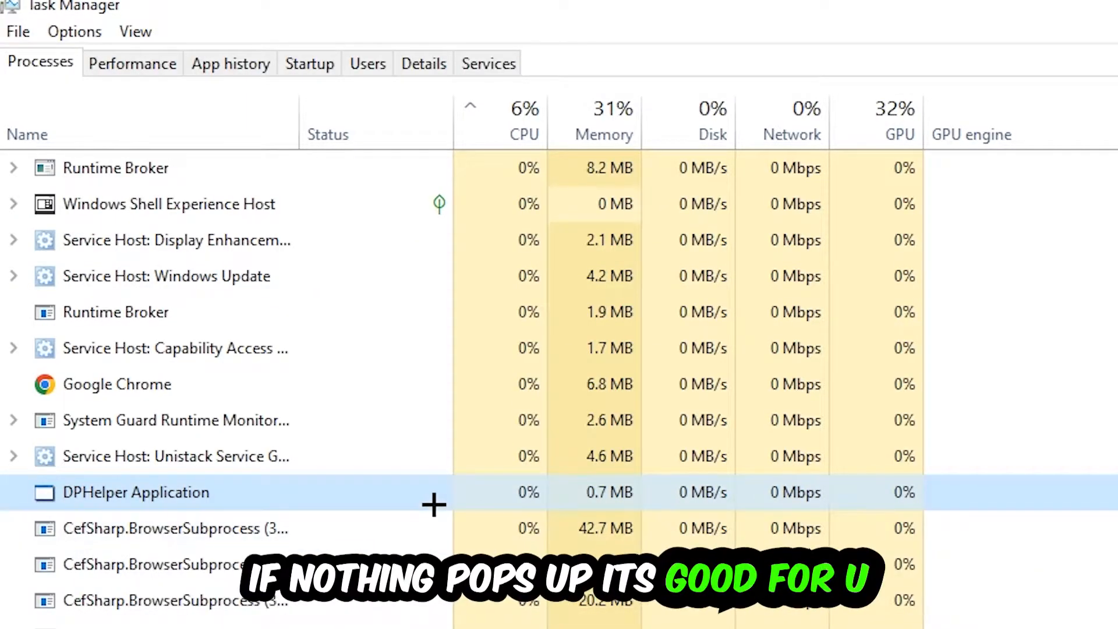
scroll(down, 3)
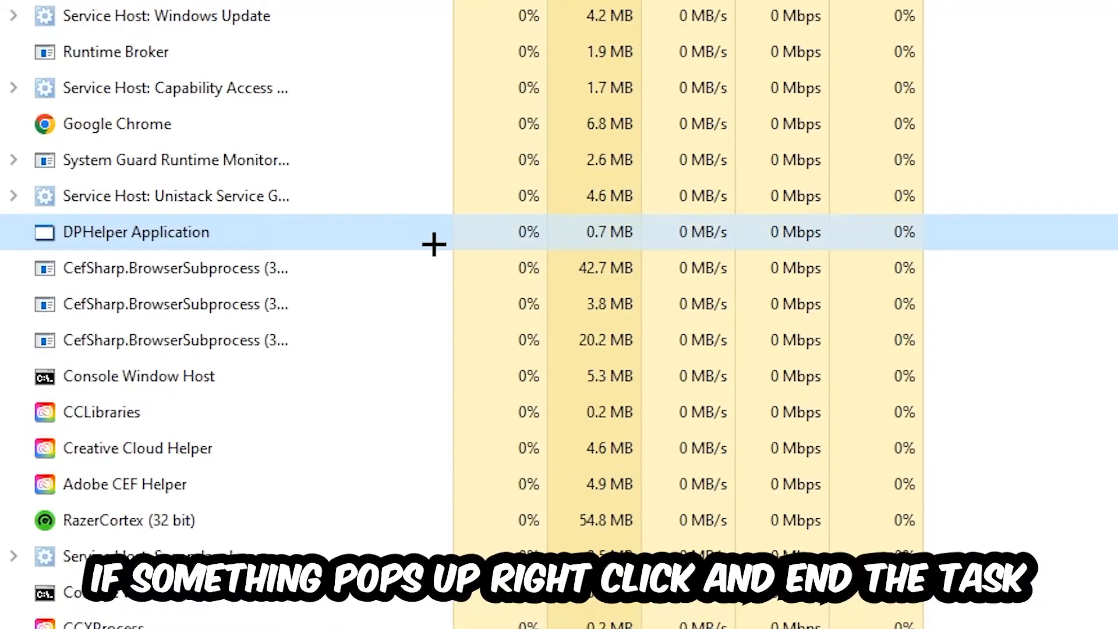
right_click(138, 375)
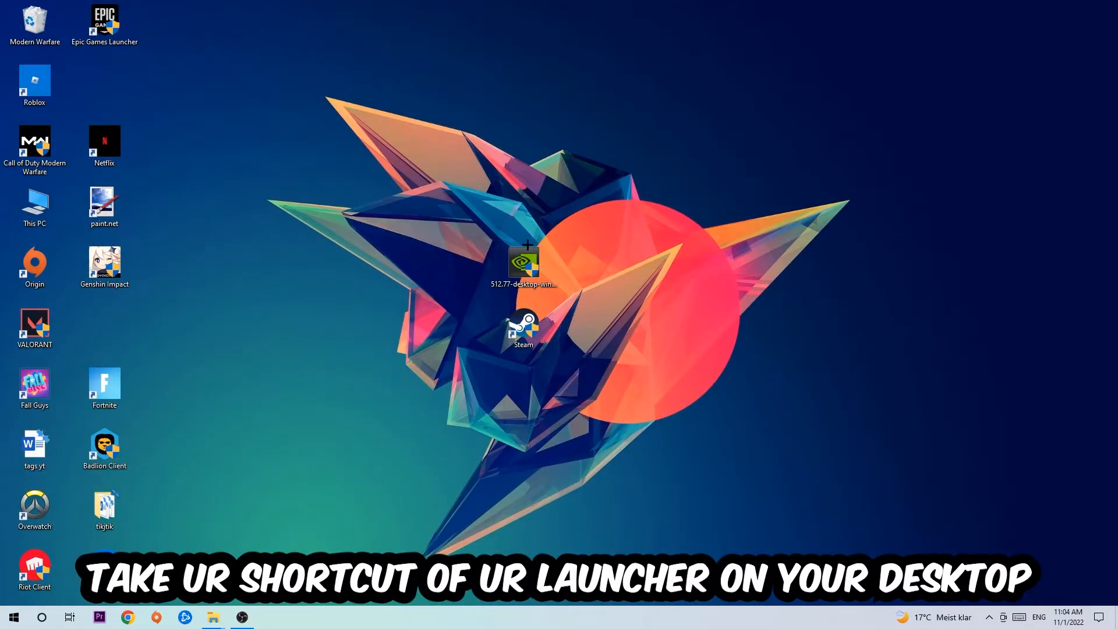
drag(522, 328, 662, 207)
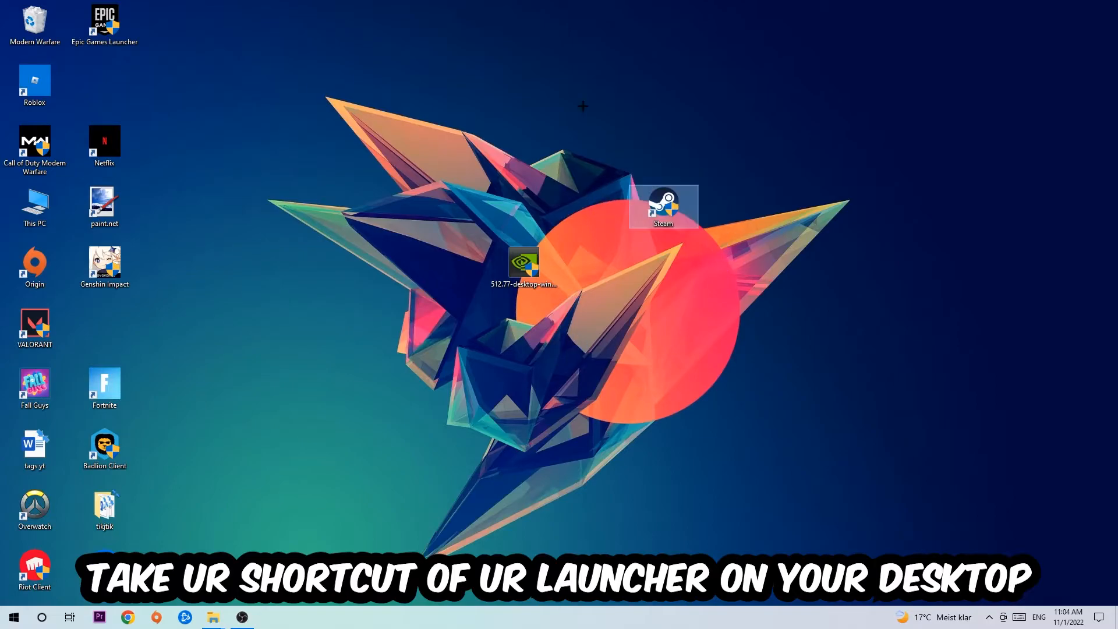
drag(664, 207, 454, 145)
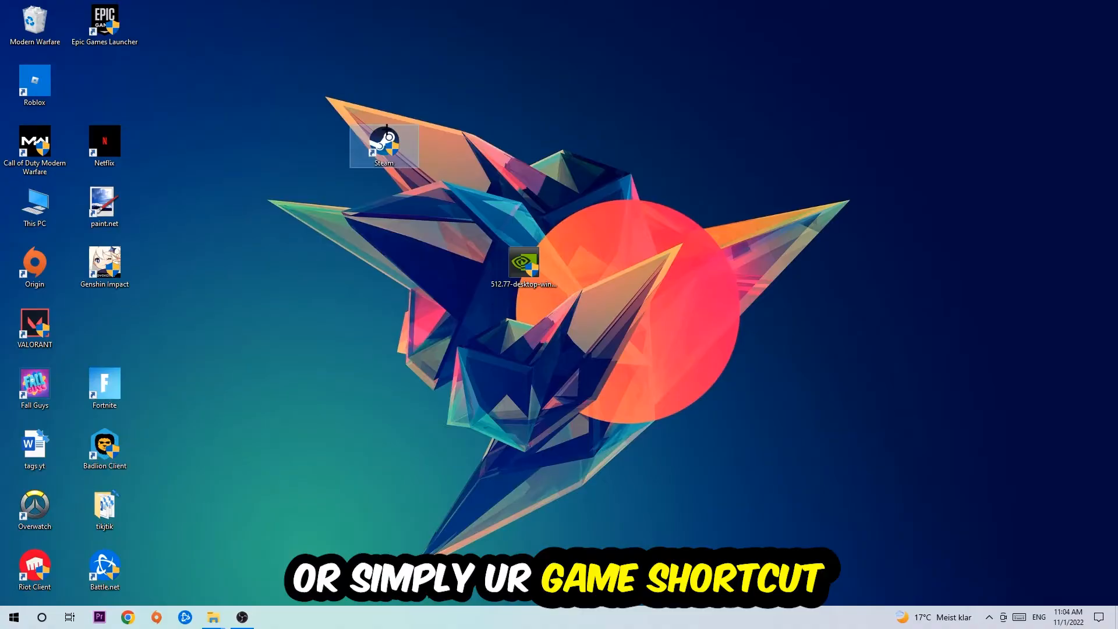
Step: Open the Steam shortcut's Properties from its right-click menu
right_click(383, 146)
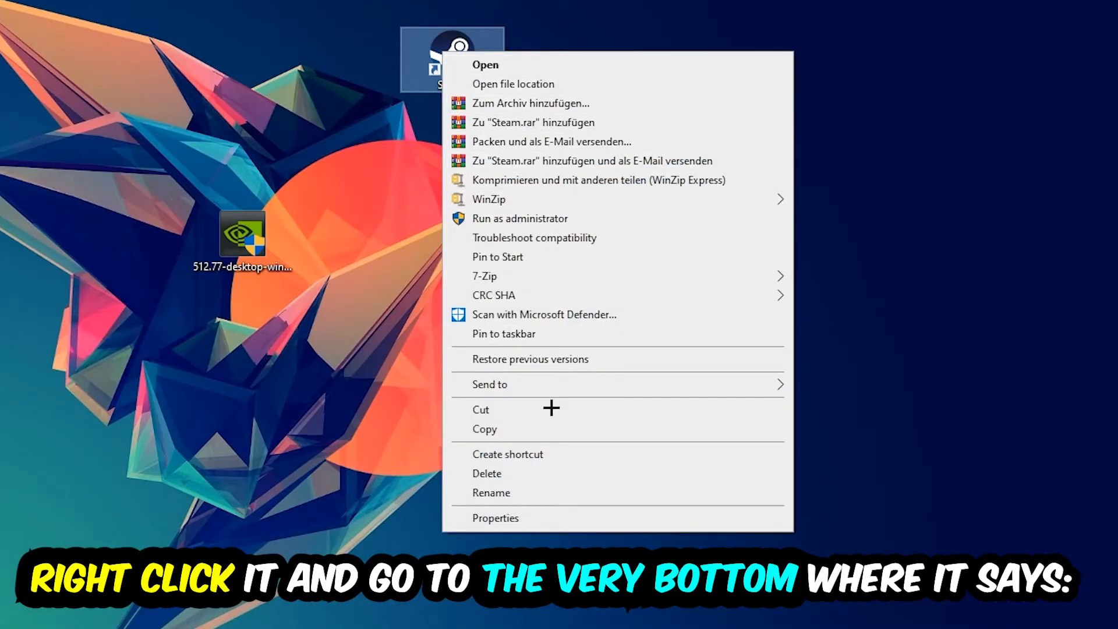
click(495, 517)
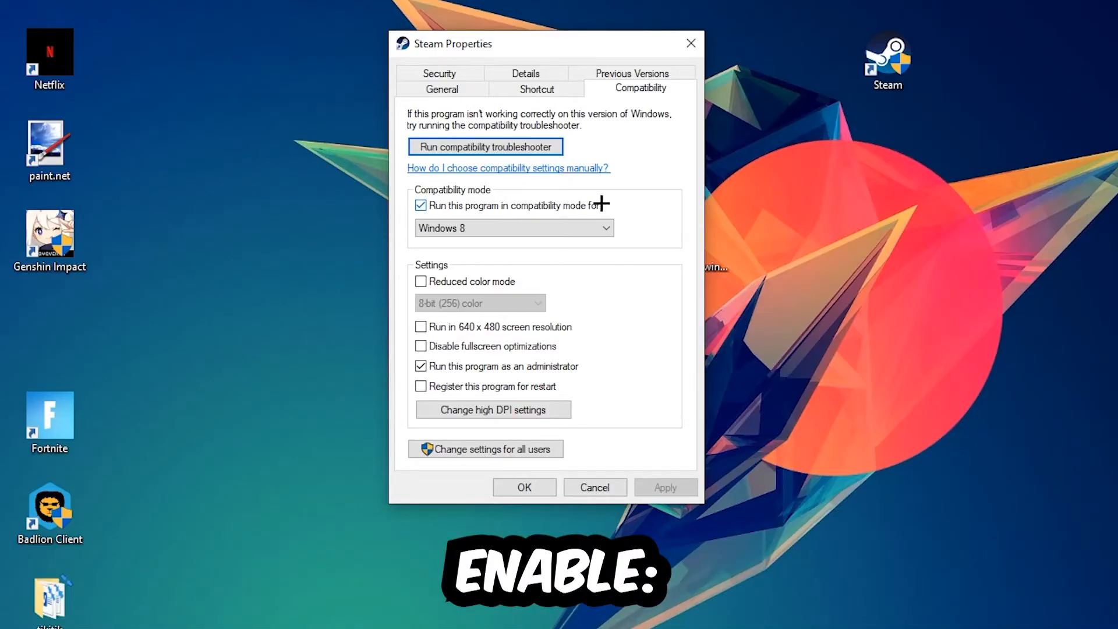
mouse_move(455, 368)
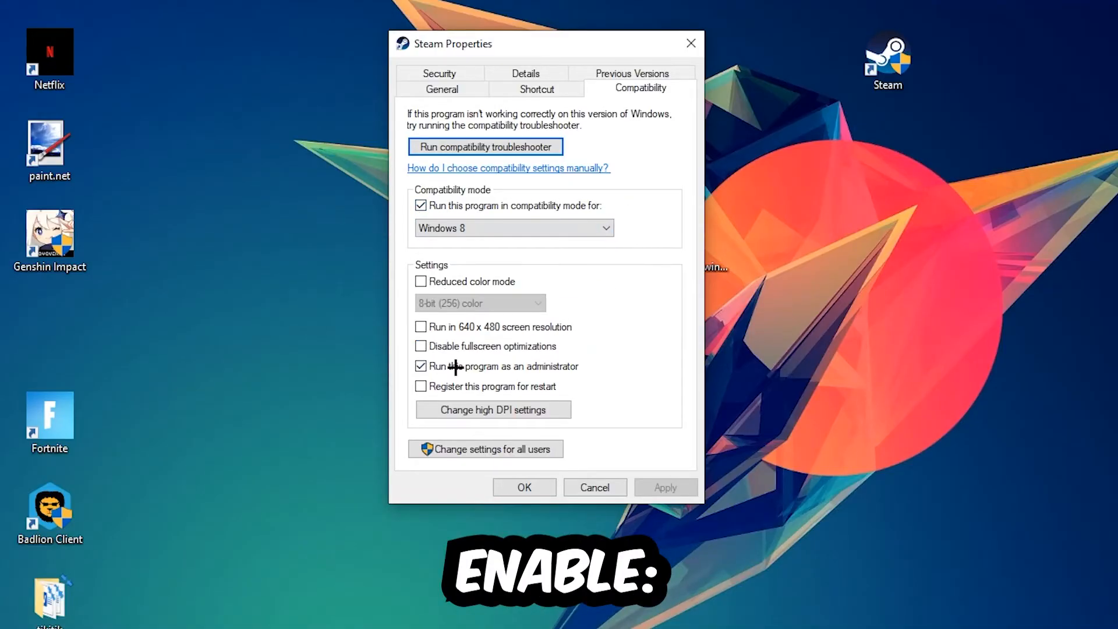
Step: Keep run-as-administrator enabled, confirm Properties with OK, and move the Steam icon toward top centre
click(420, 366)
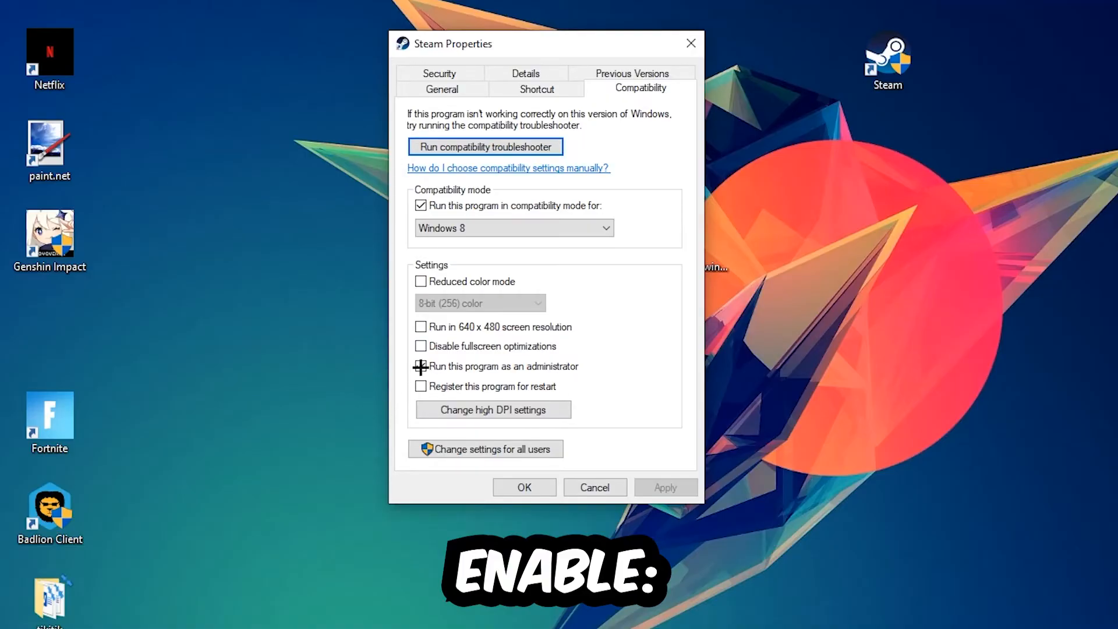
click(420, 366)
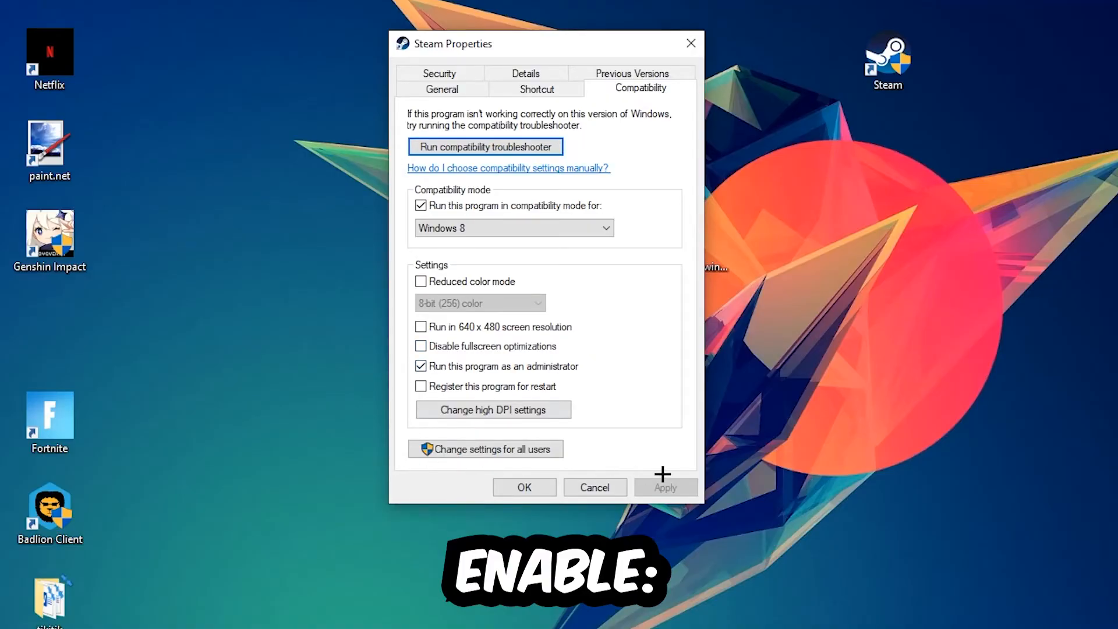
click(523, 487)
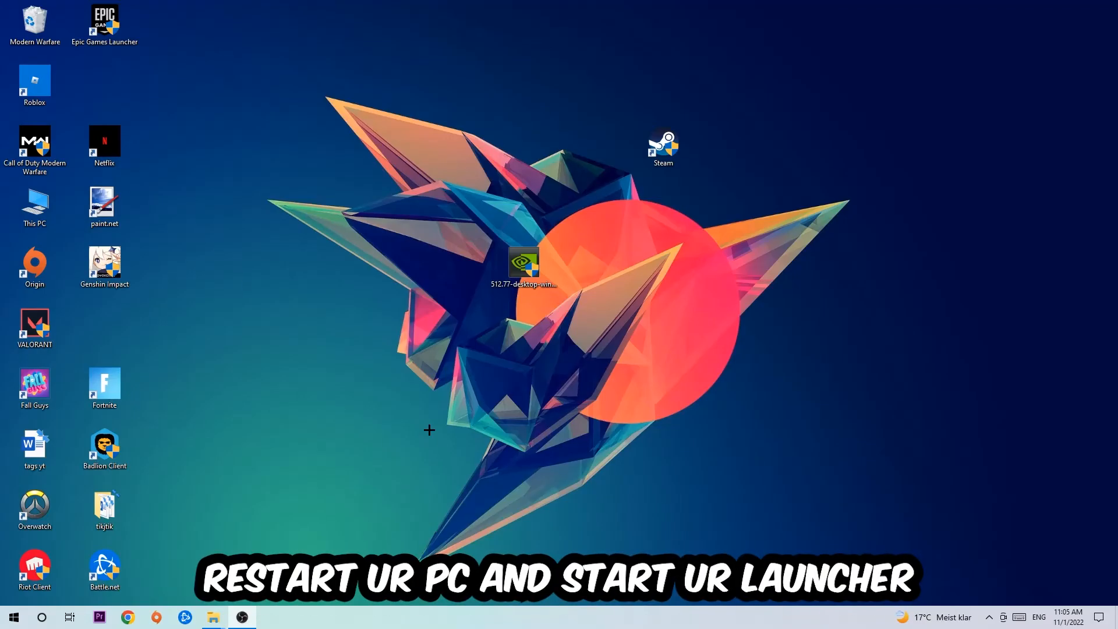
mouse_move(601, 299)
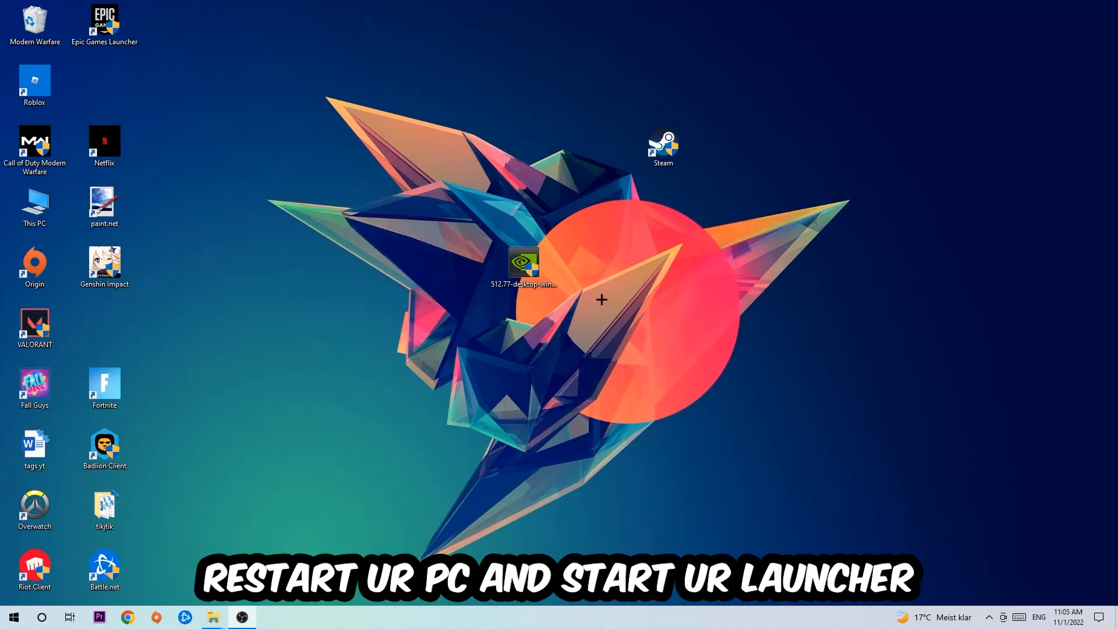
drag(663, 148, 523, 147)
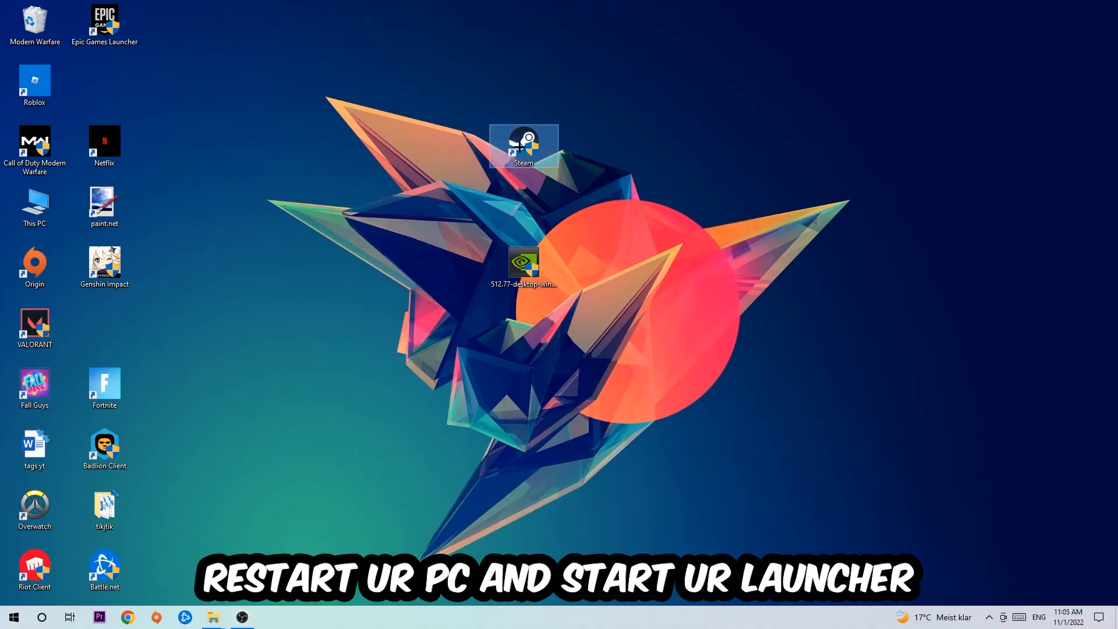